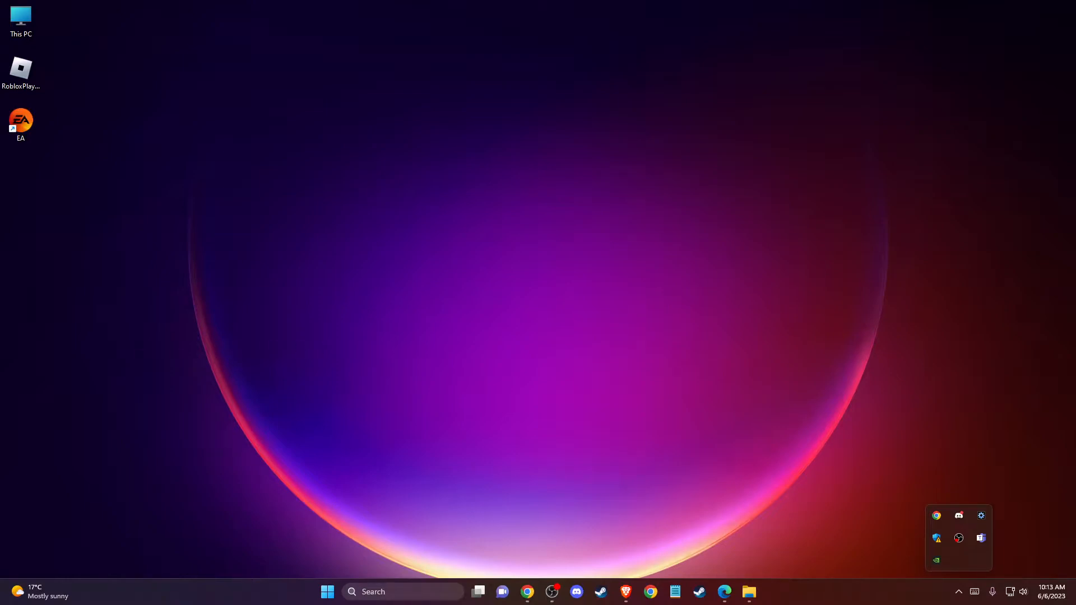
mouse_move(530, 530)
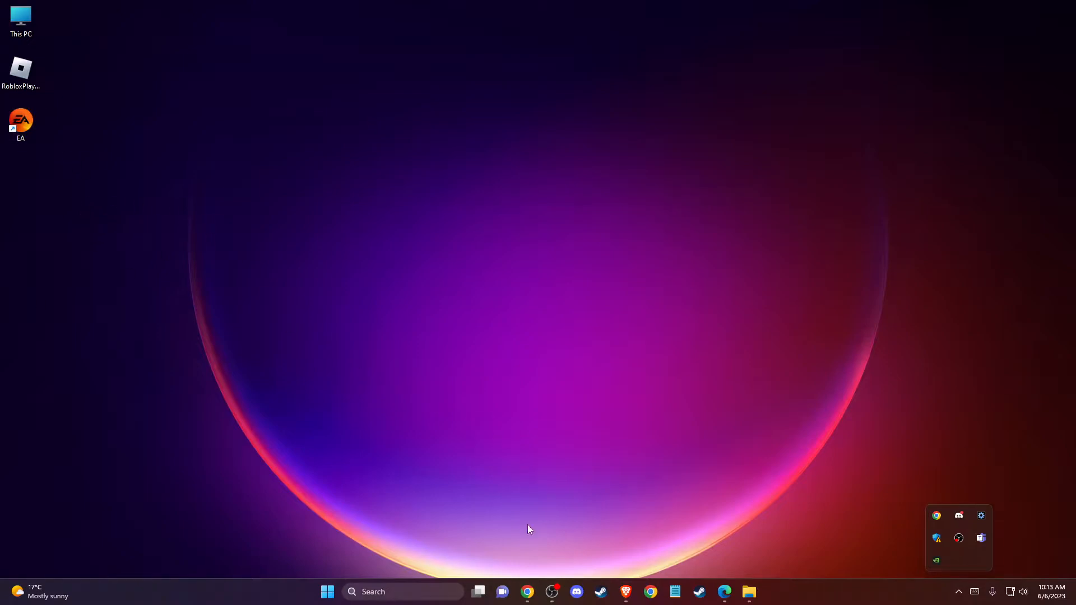
Step: Tick 'Run this program as an administrator' in the EA shortcut's Compatibility properties, then close
text(EA)
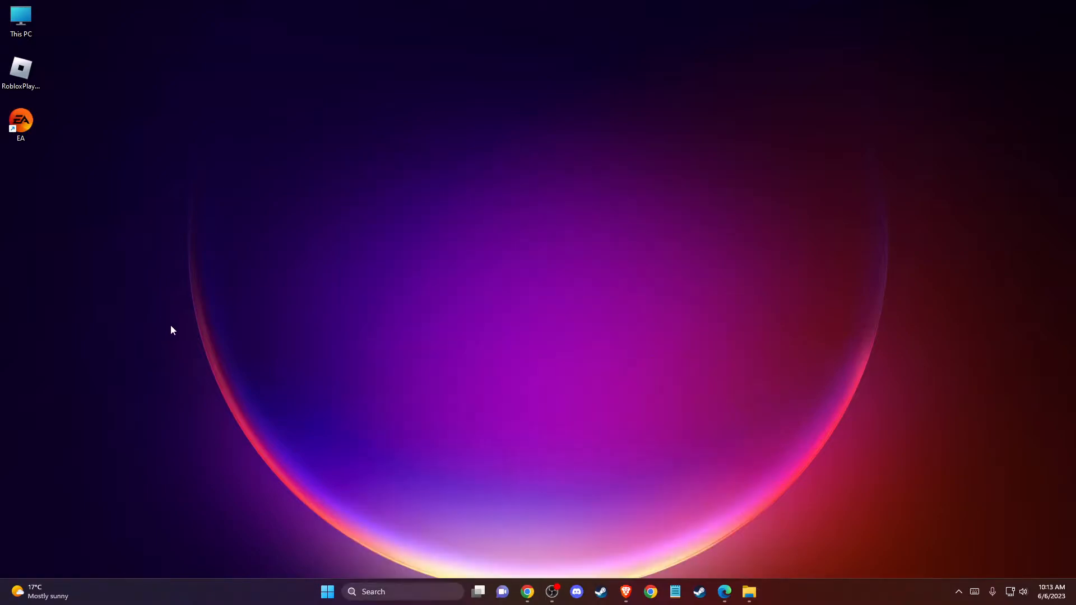
right_click(21, 120)
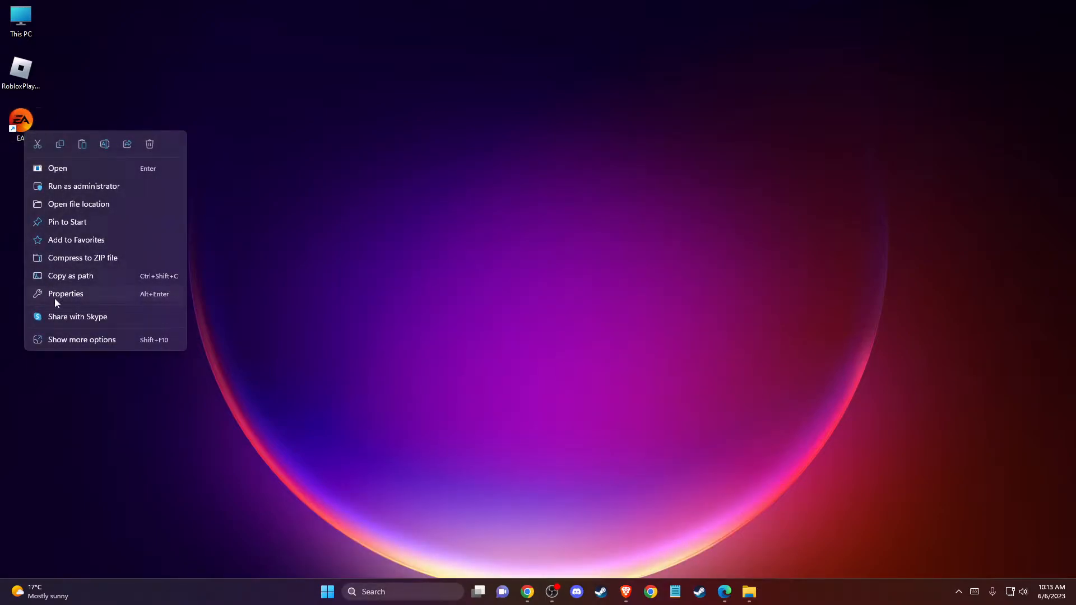
click(66, 294)
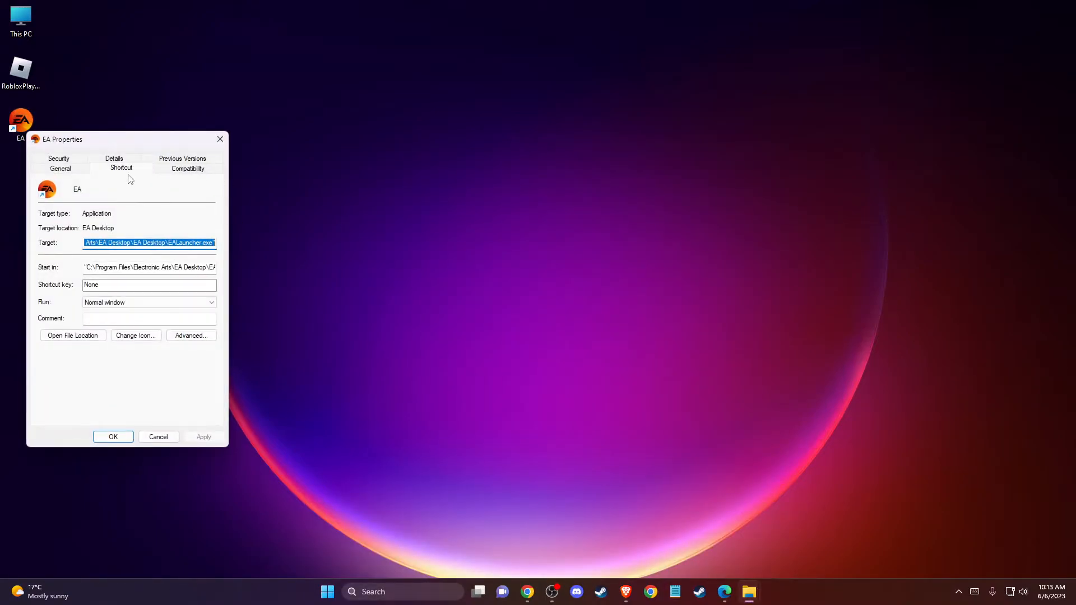
click(188, 168)
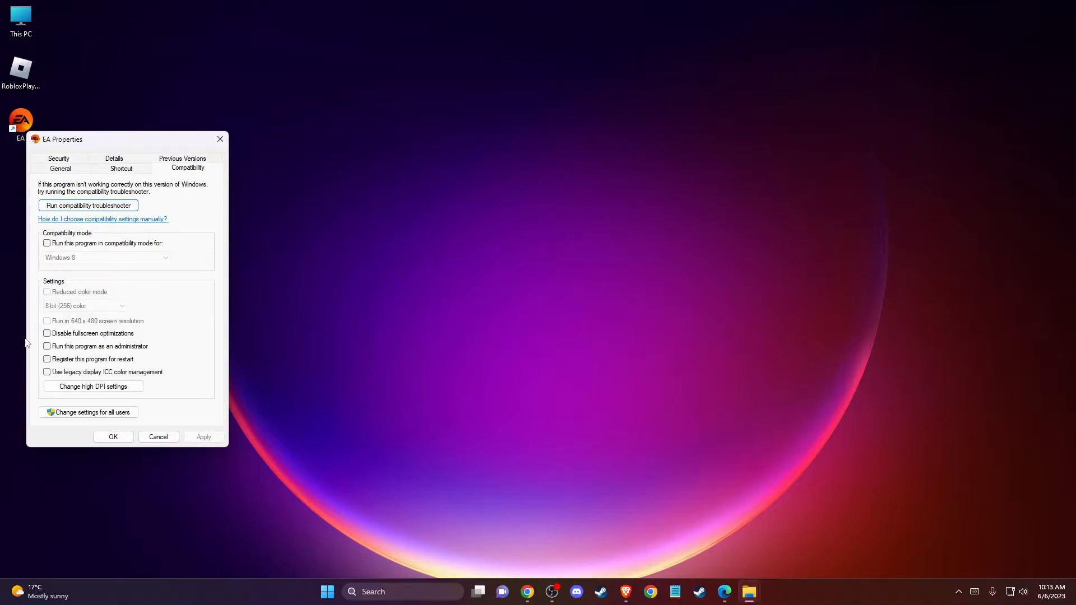
click(47, 346)
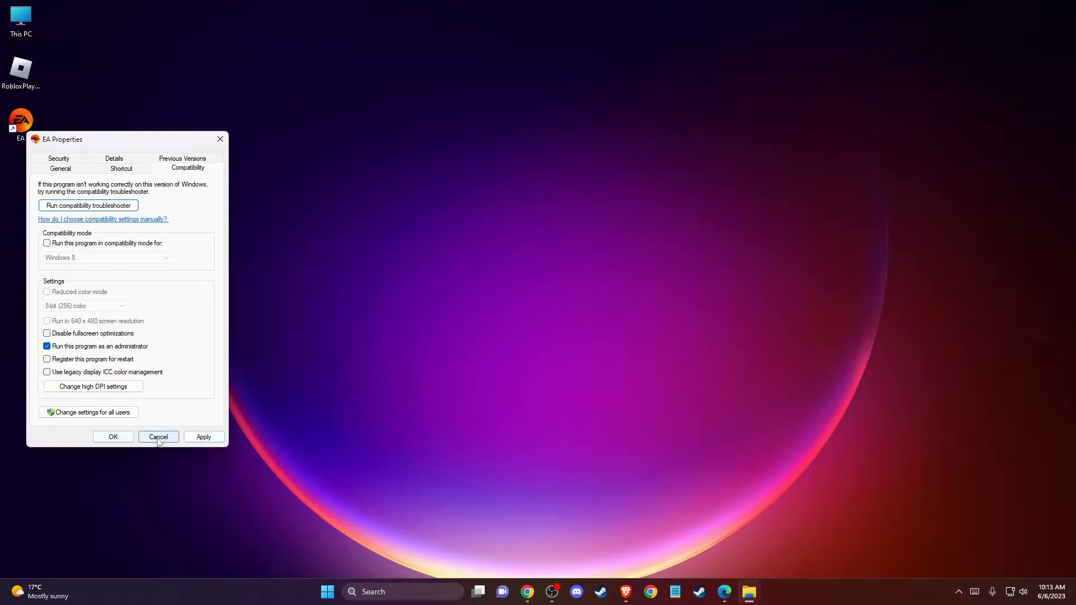
click(158, 436)
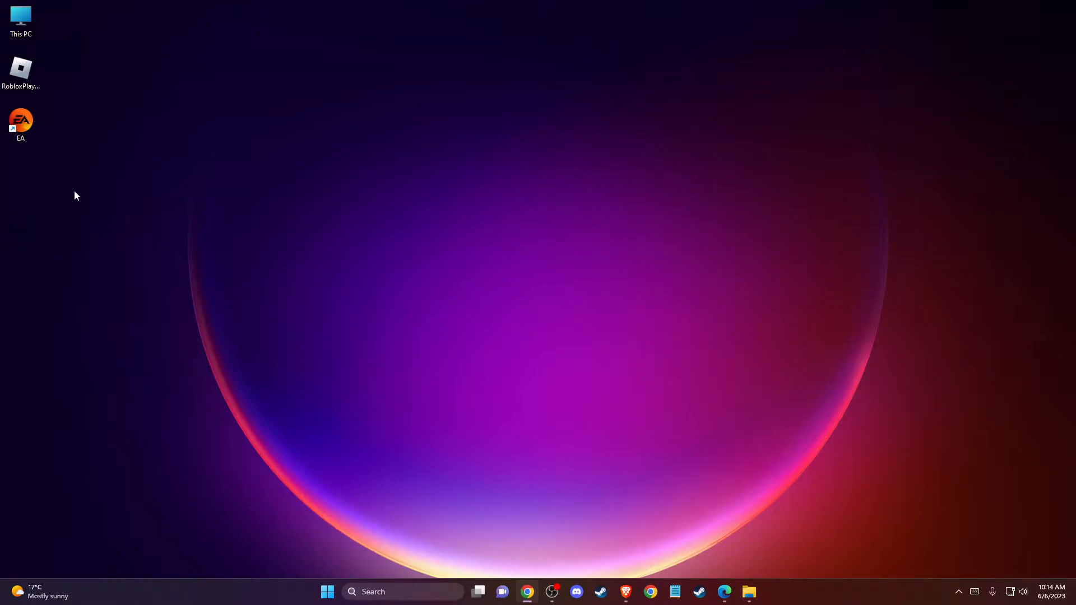
click(21, 120)
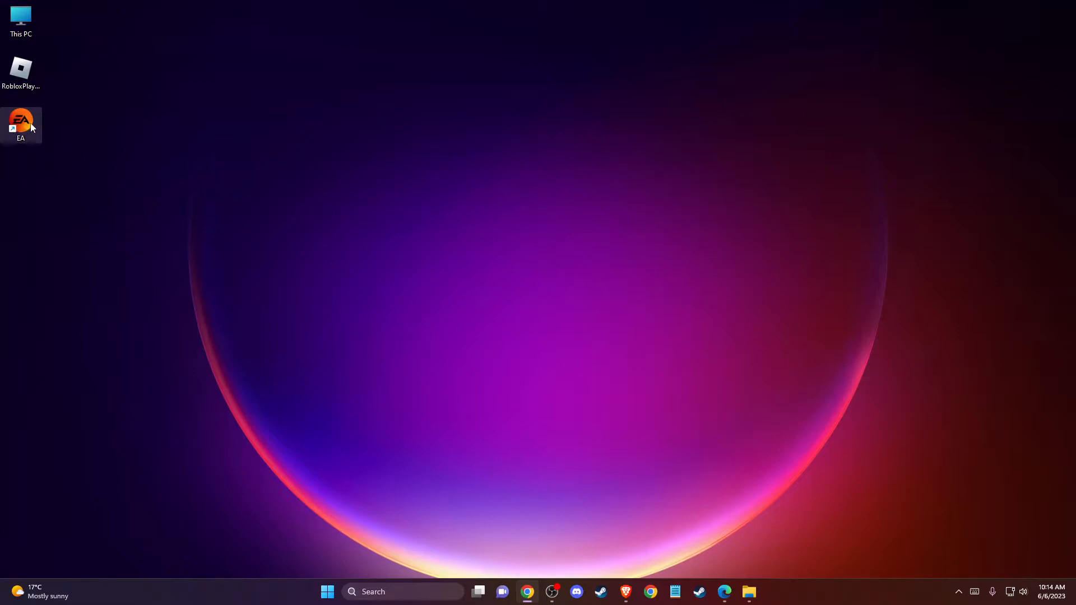
mouse_move(162, 275)
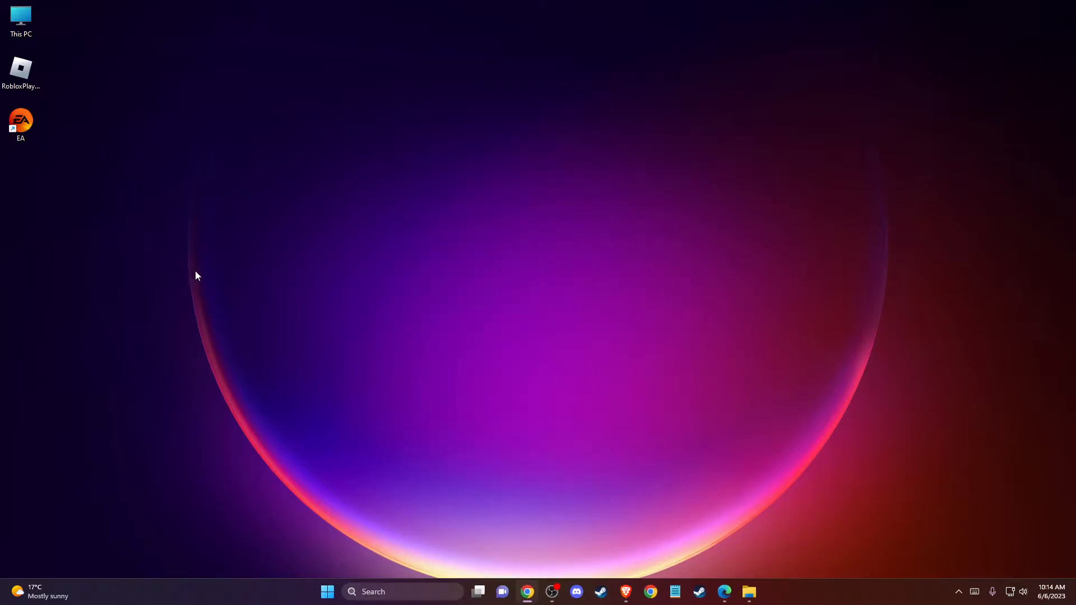
Step: Launch the EA app, trigger Help > App Recovery, then close the window to minimize it
double_click(21, 119)
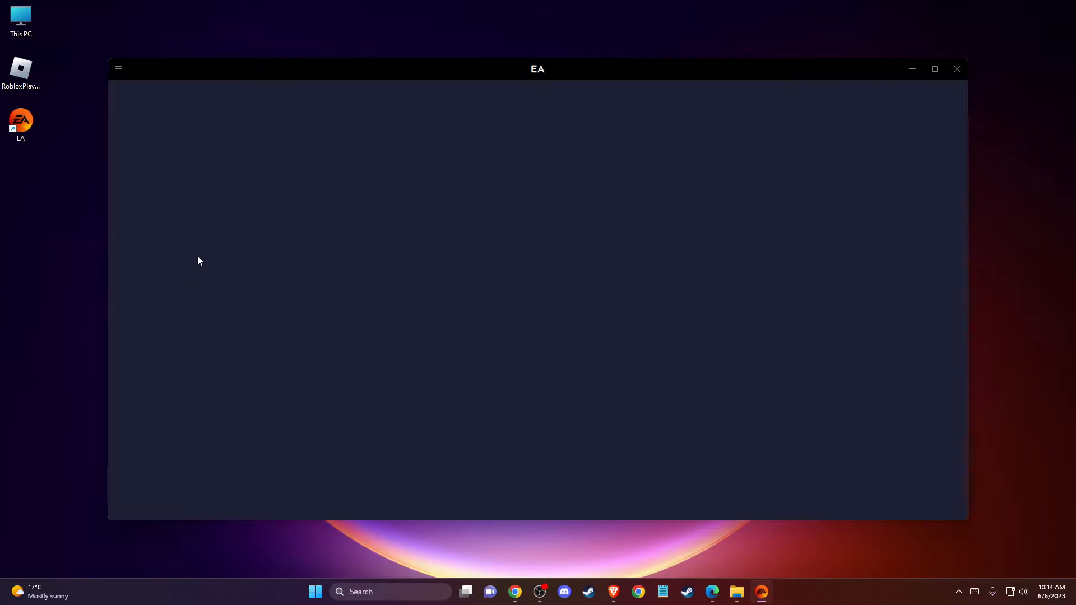
mouse_move(401, 130)
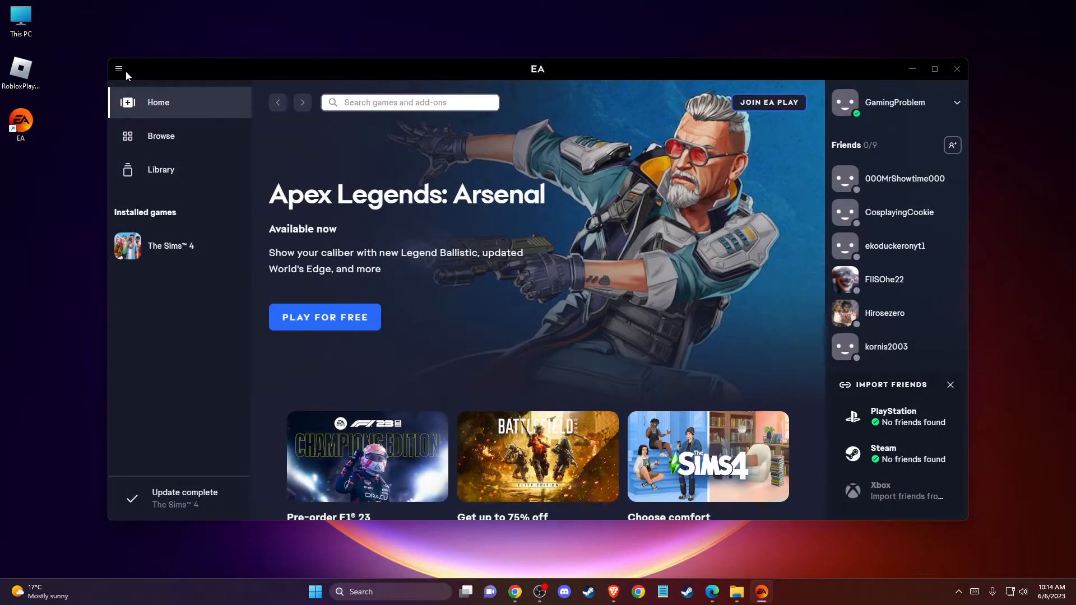
click(119, 68)
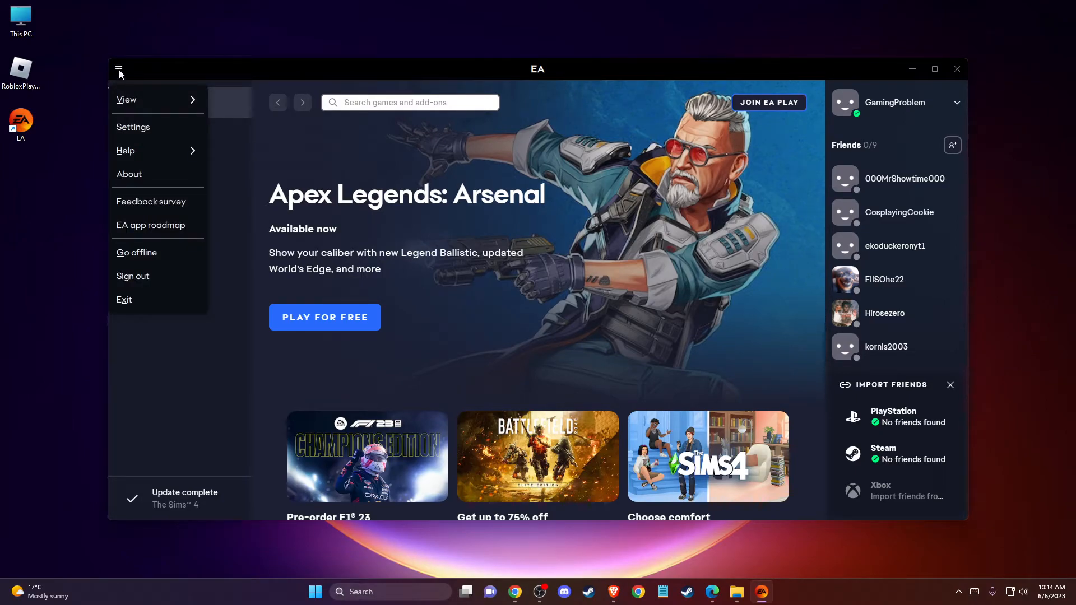
mouse_move(125, 150)
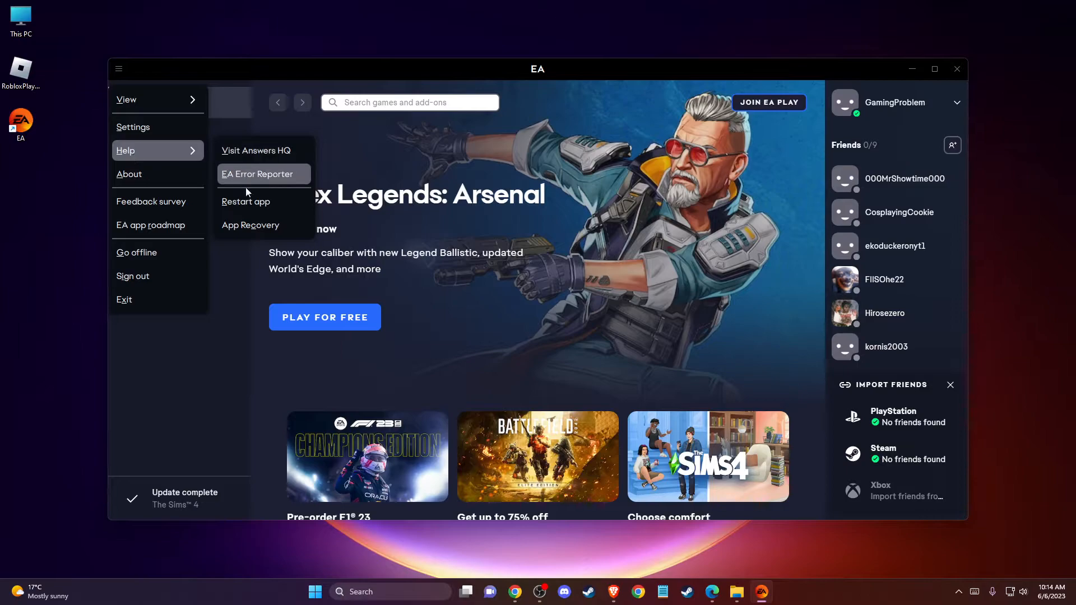
click(251, 224)
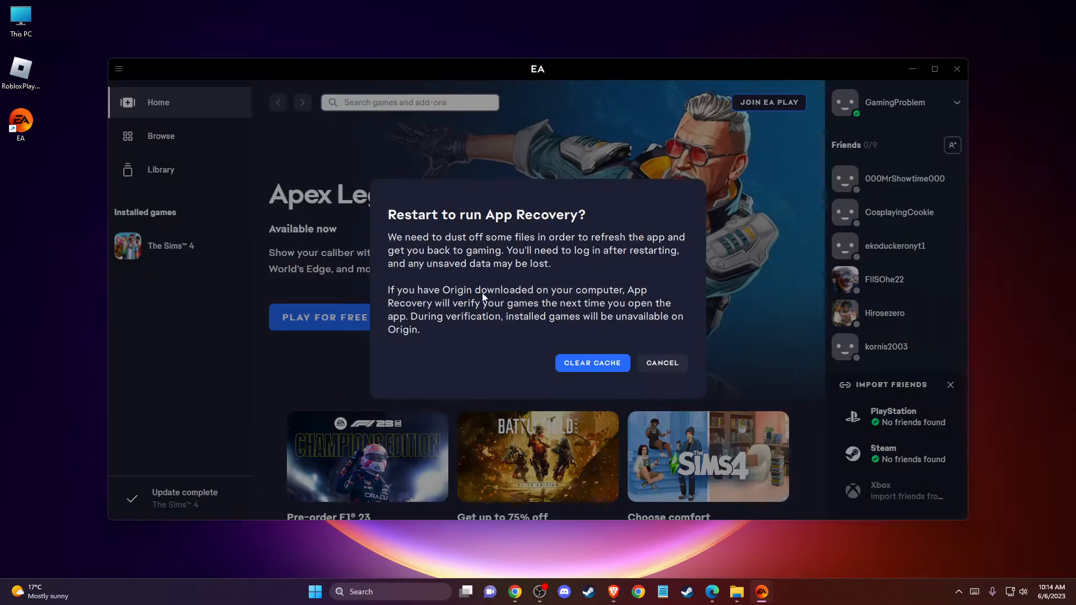
mouse_move(585, 365)
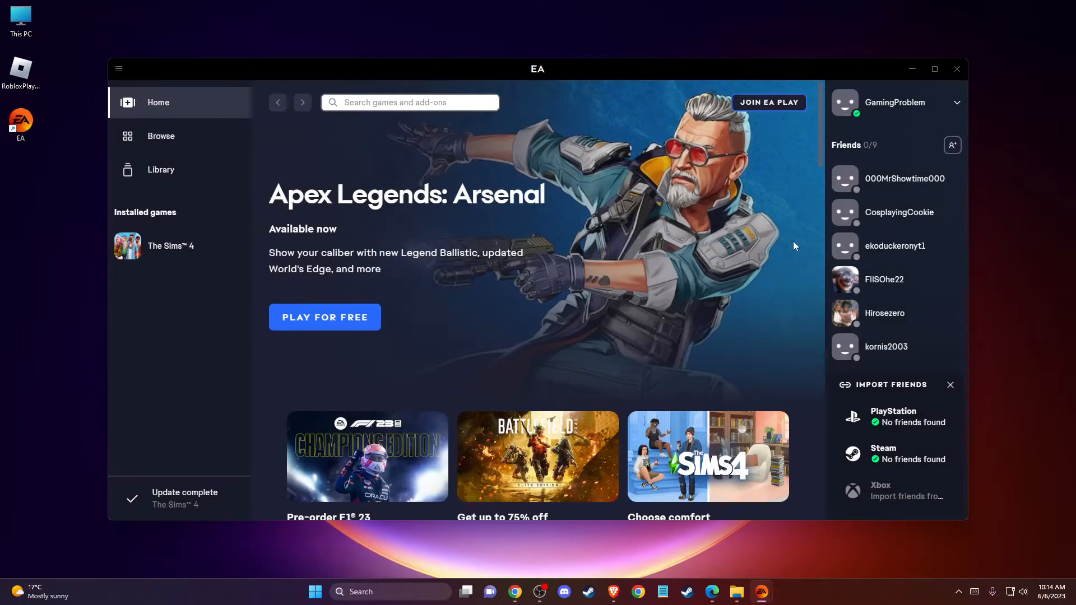
click(912, 68)
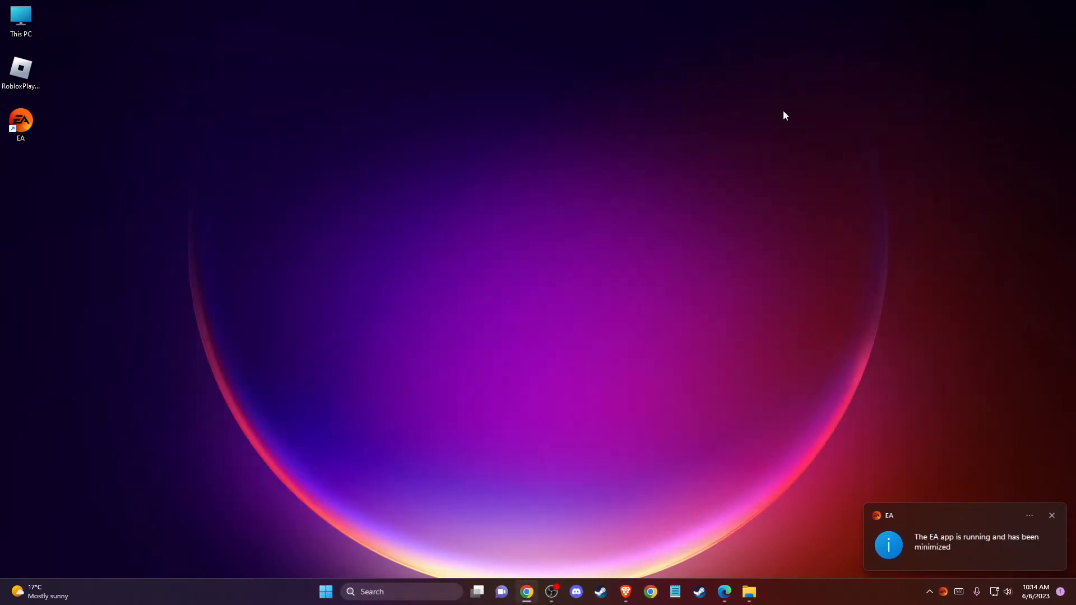
Step: Dismiss the 'EA app running minimized' notification and search for Services
click(1051, 516)
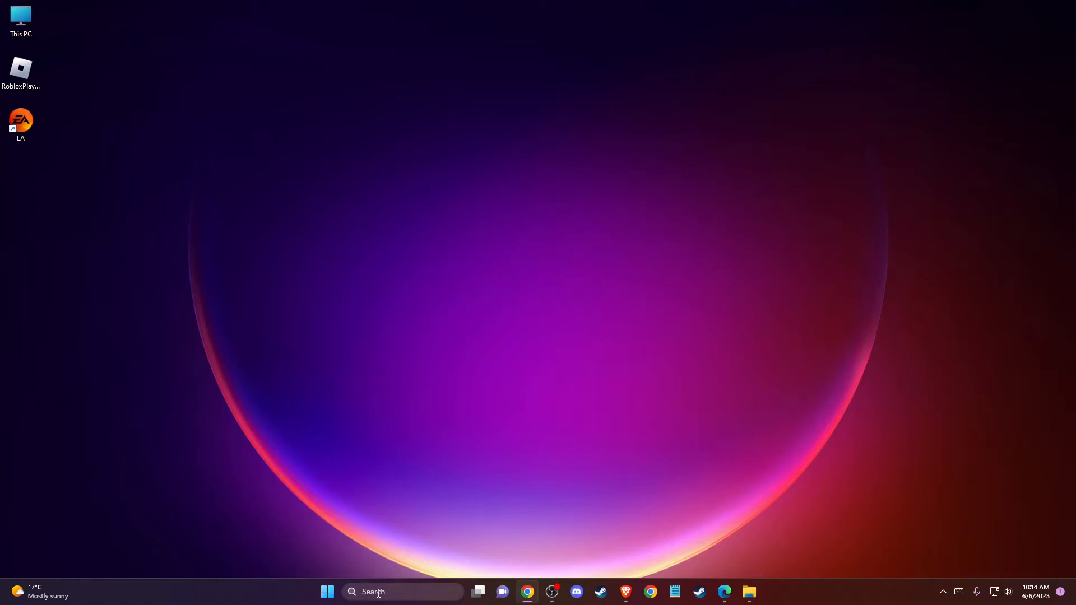
text(SERvices)
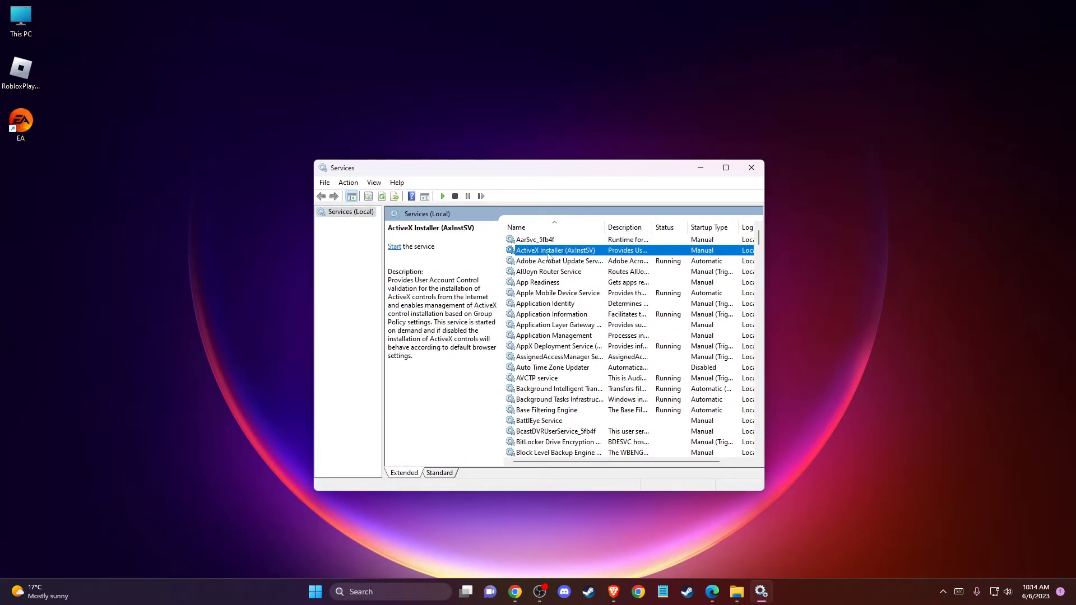
mouse_move(533, 298)
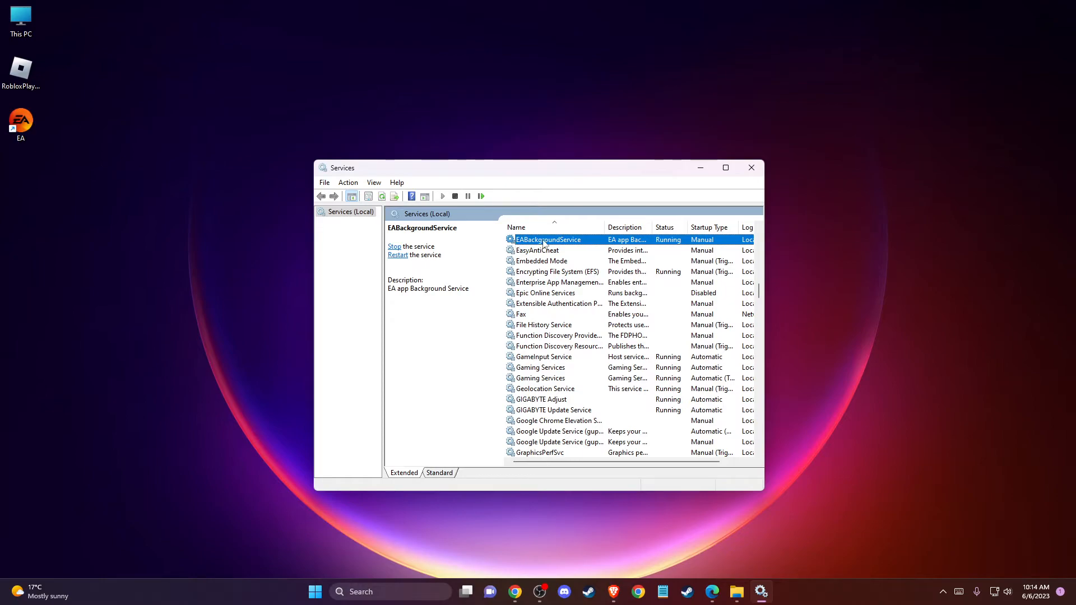
Step: Set EABackgroundService's startup type to Automatic, confirm, and close Services
right_click(548, 239)
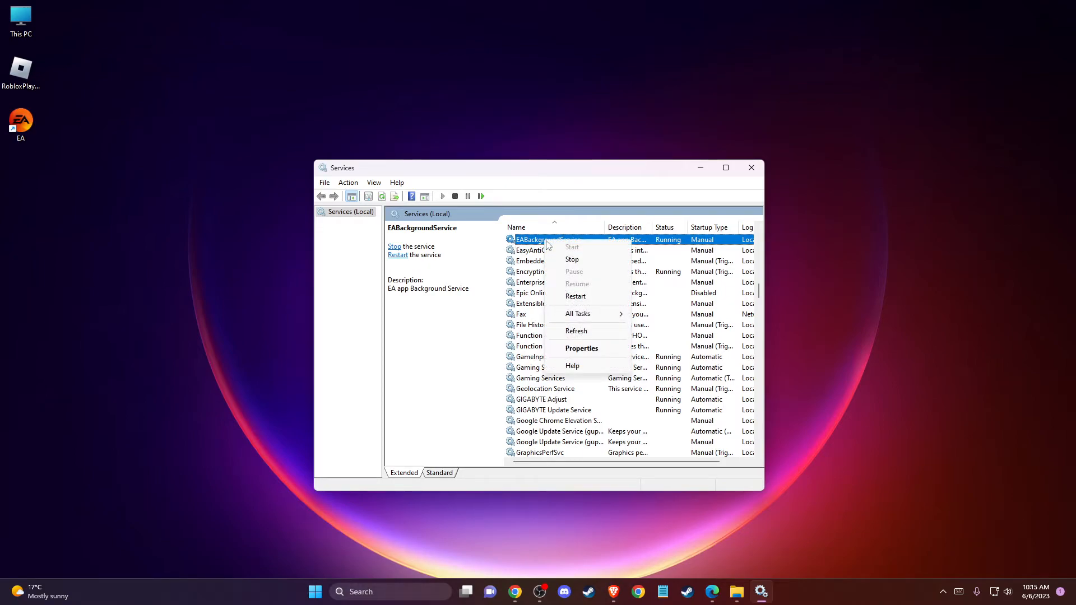
click(581, 348)
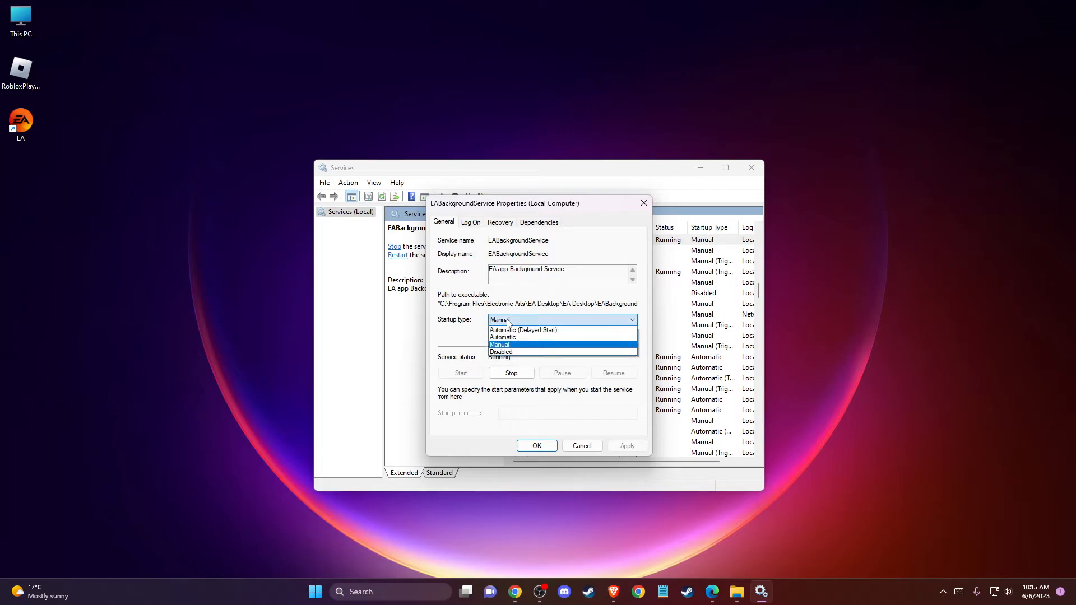
click(513, 338)
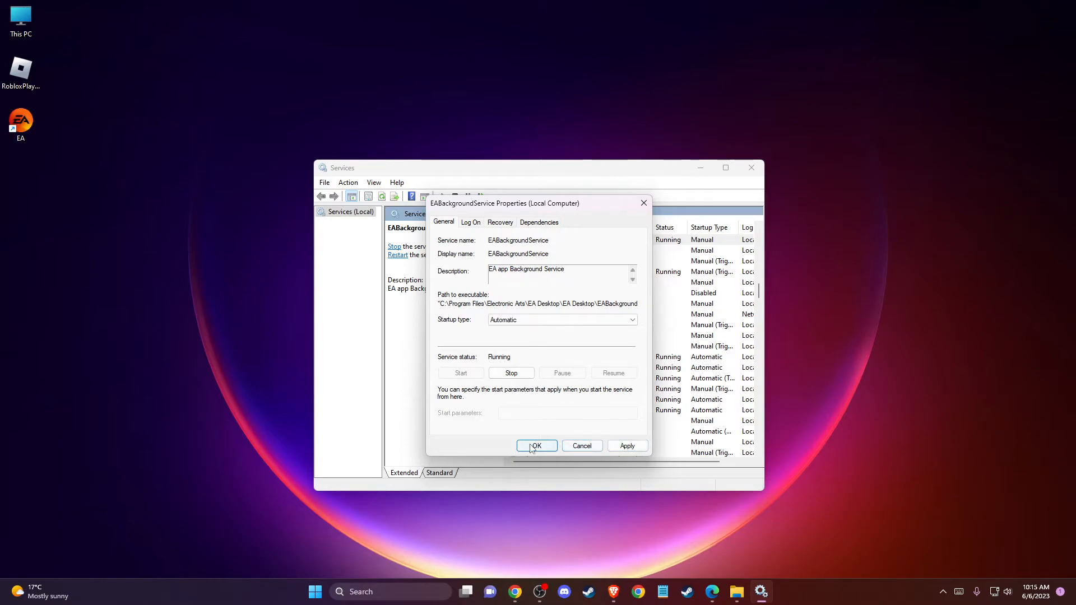
click(536, 445)
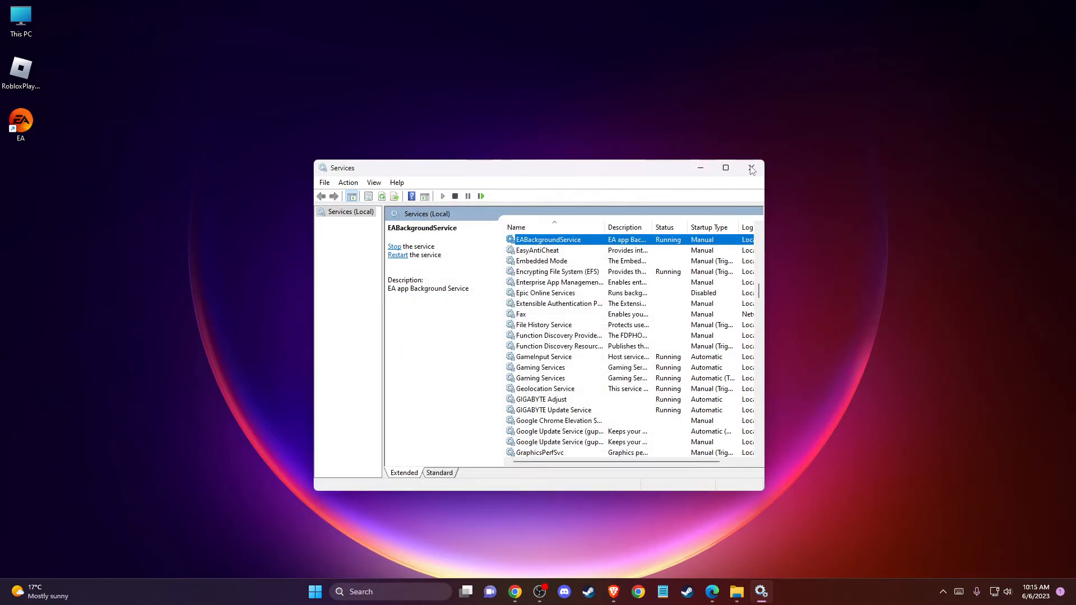
click(751, 167)
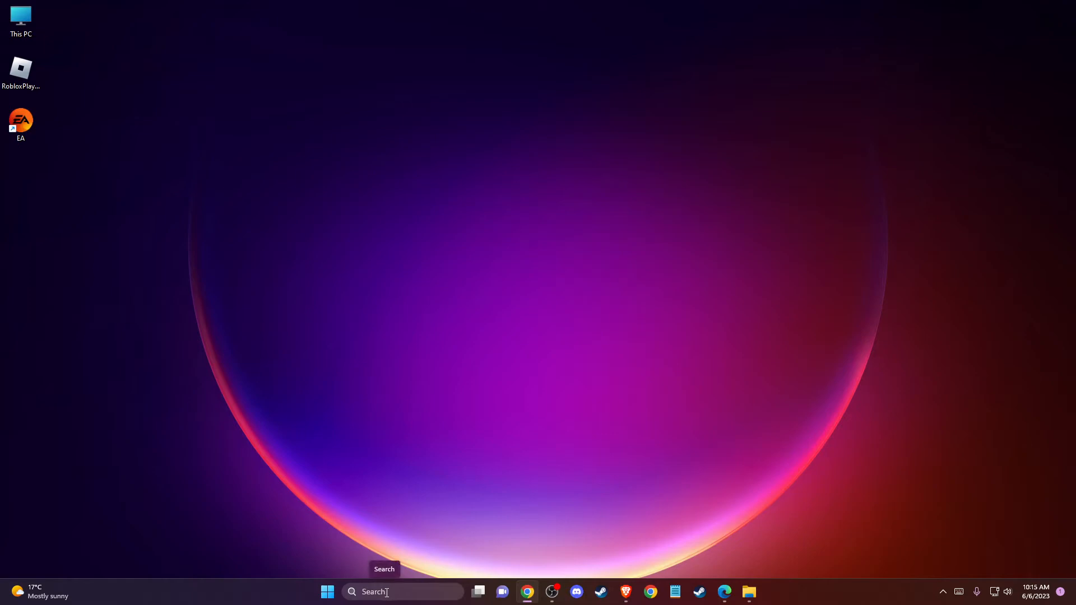
Step: Run ipconfig /flushdns in an administrator Command Prompt, then close the console
text(CMD)
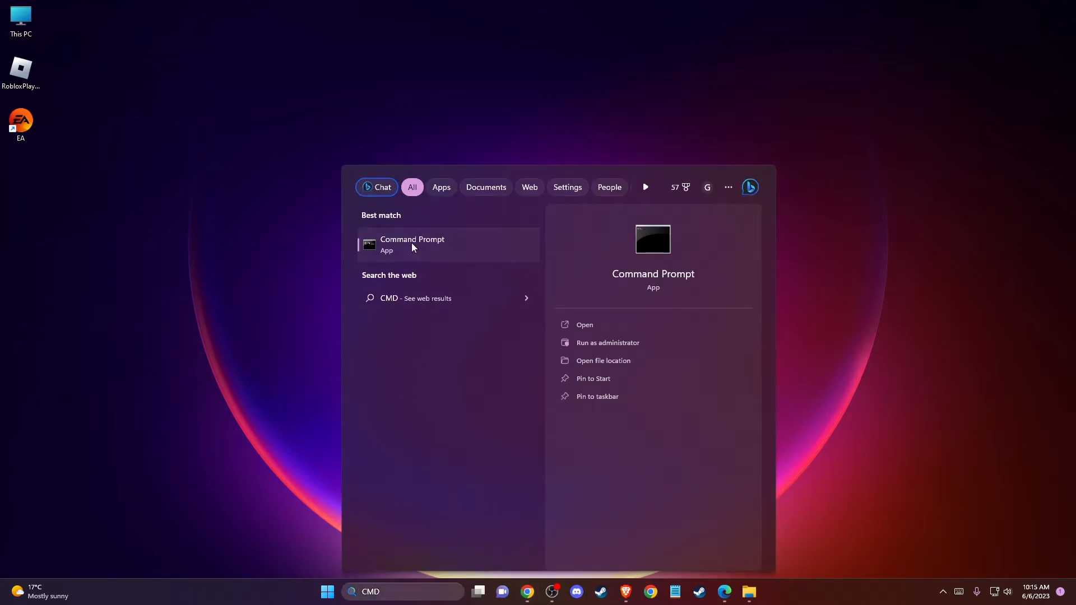
click(607, 342)
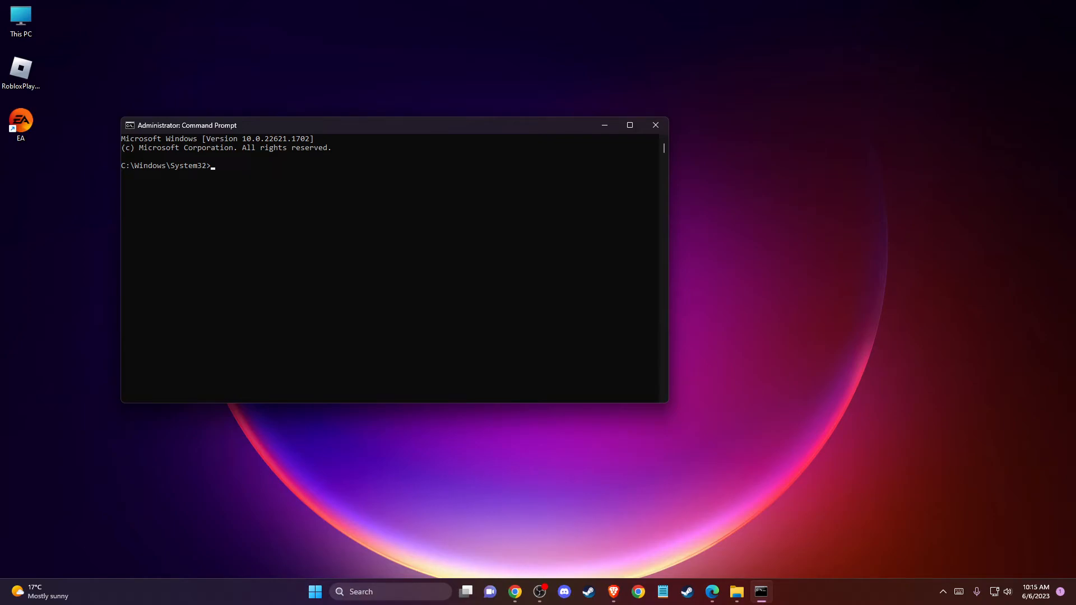
text(IP)
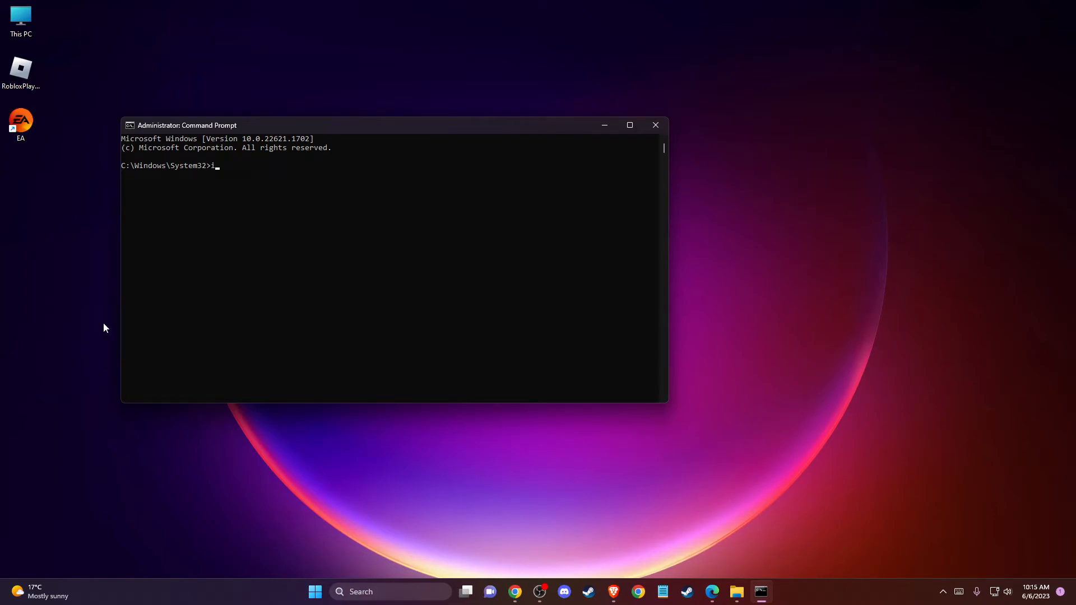
text(pconf)
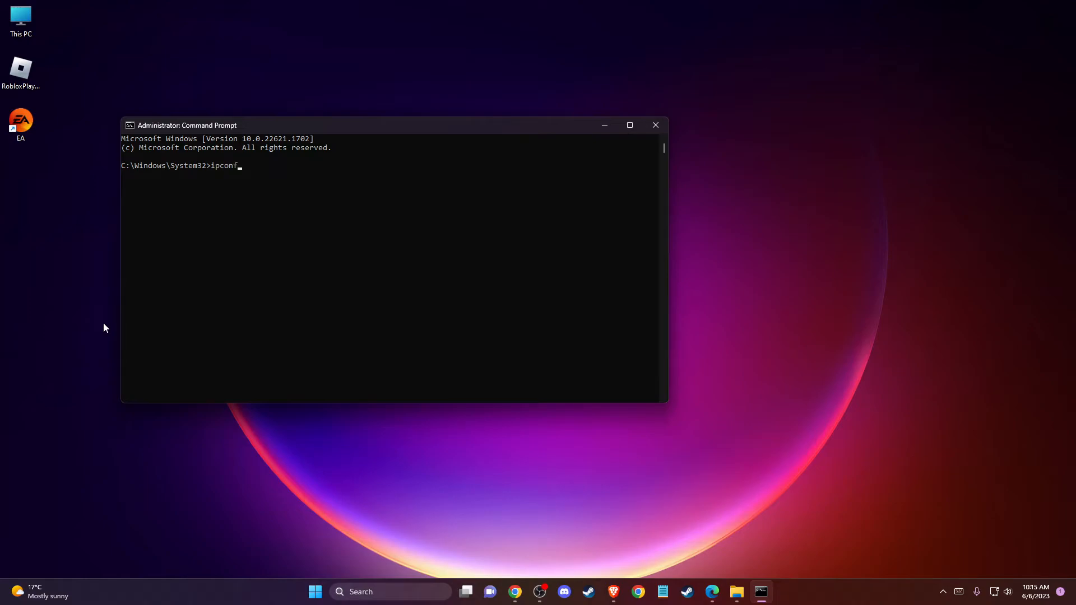
text(ig /)
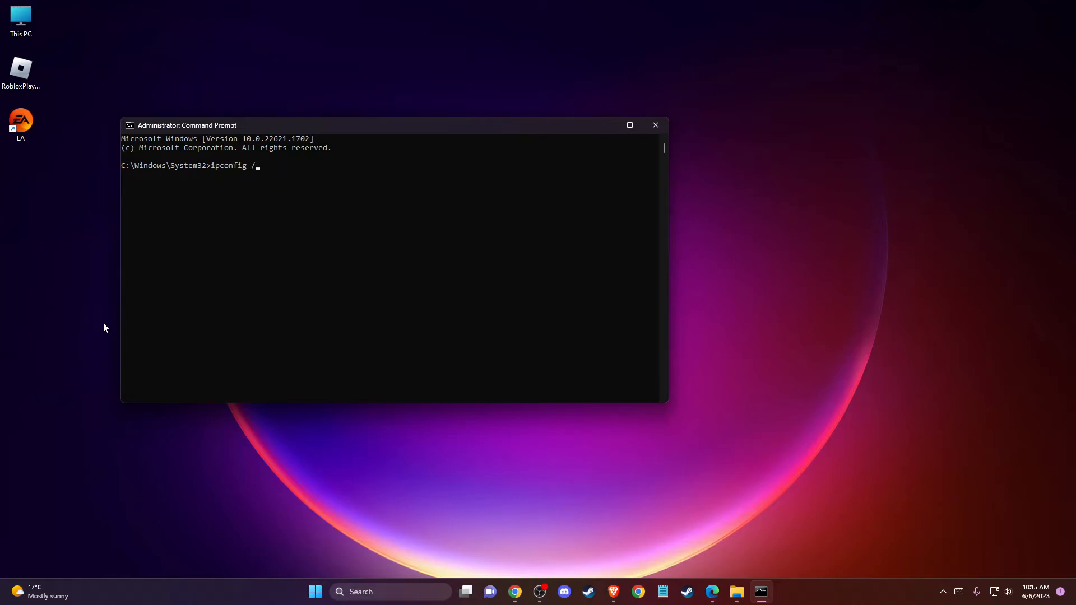
text(flushdns)
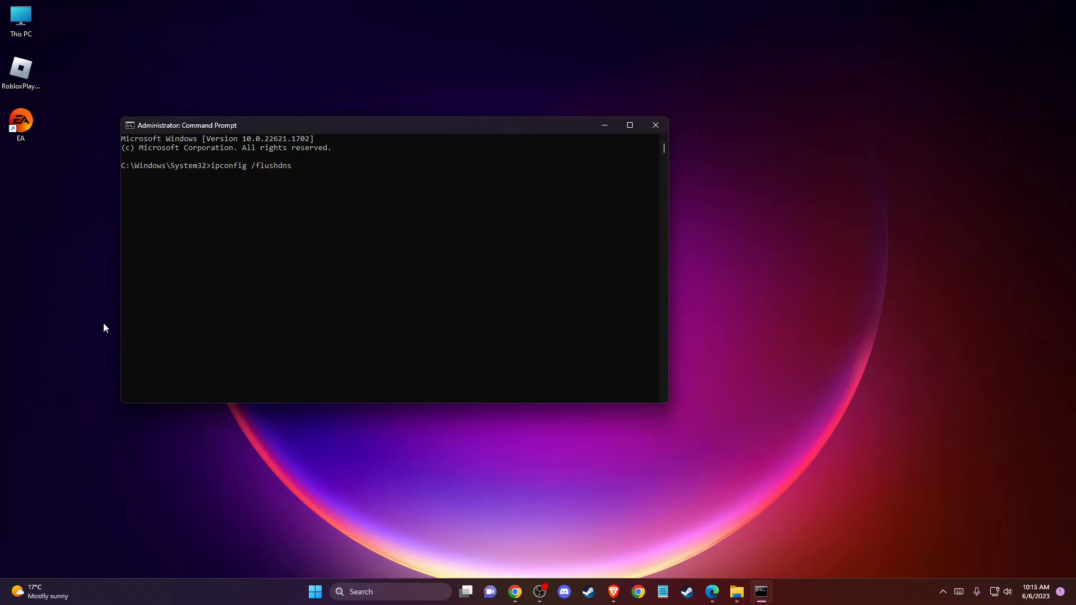
key(Enter)
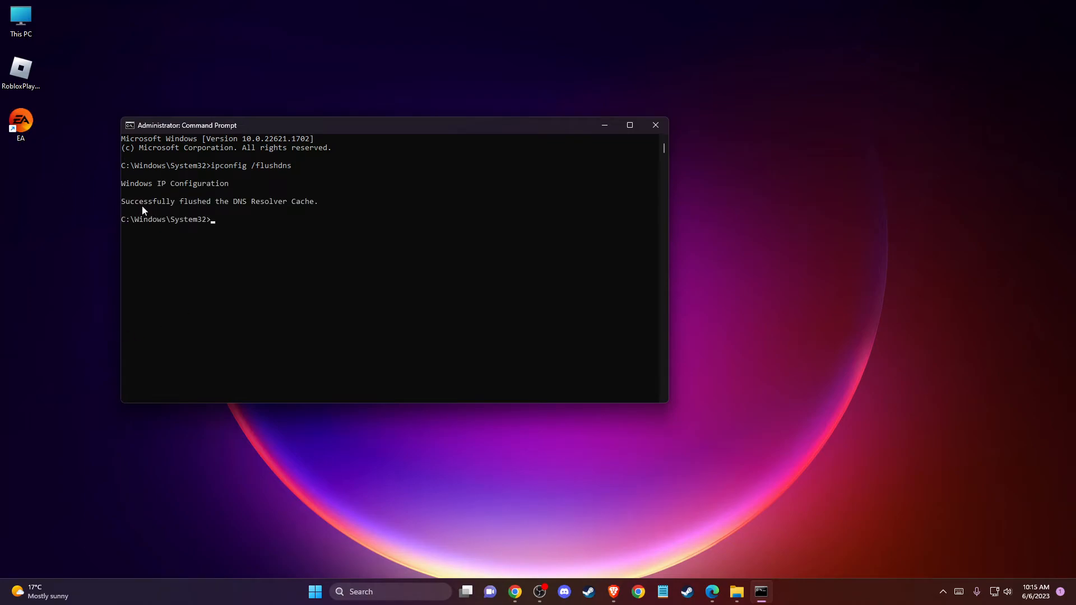
mouse_move(186, 211)
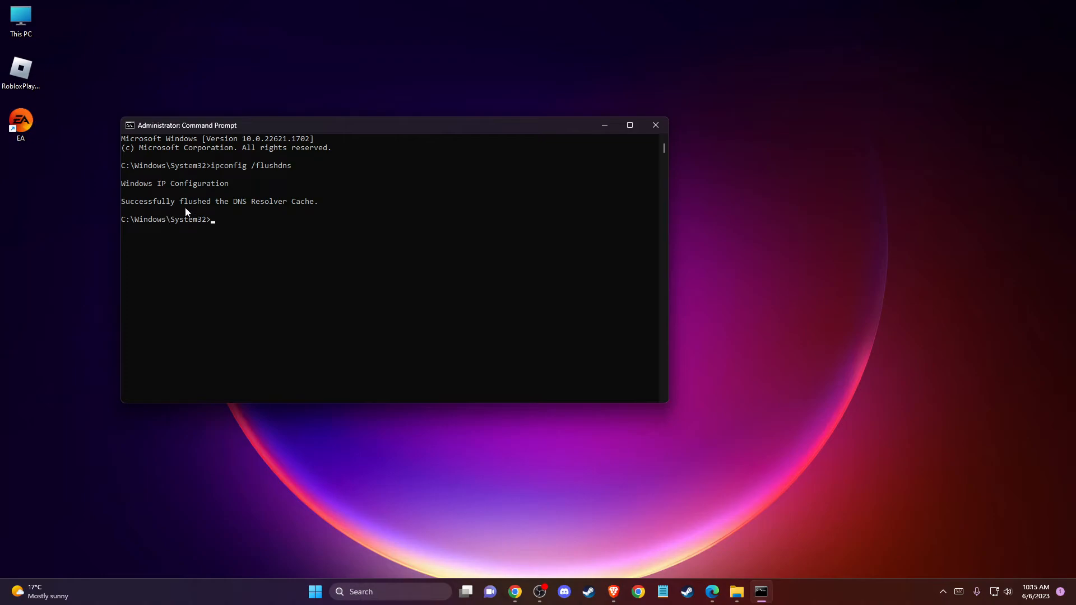
mouse_move(655, 129)
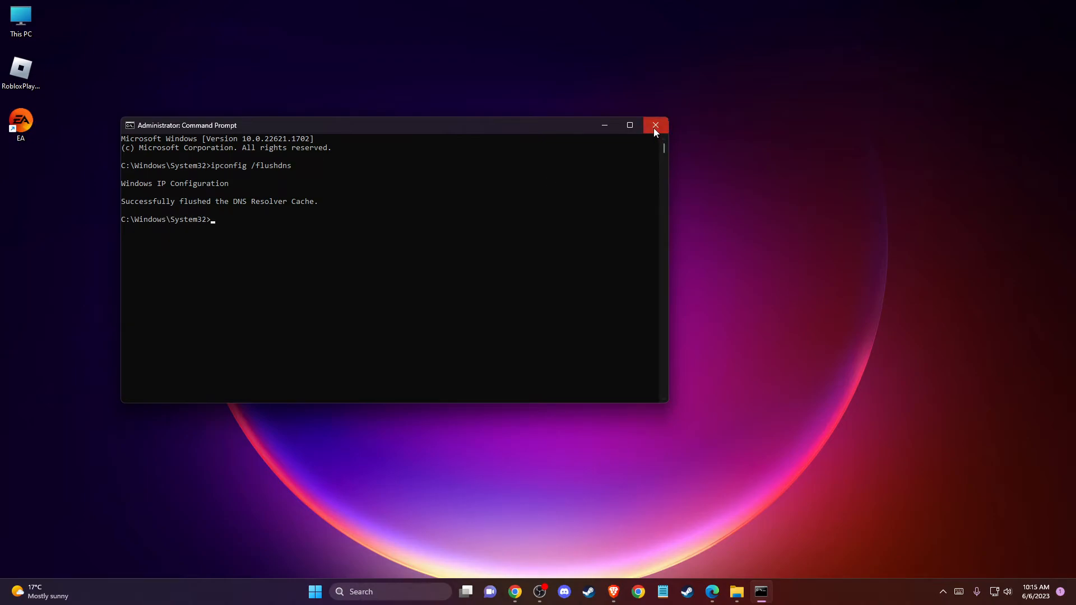
click(655, 124)
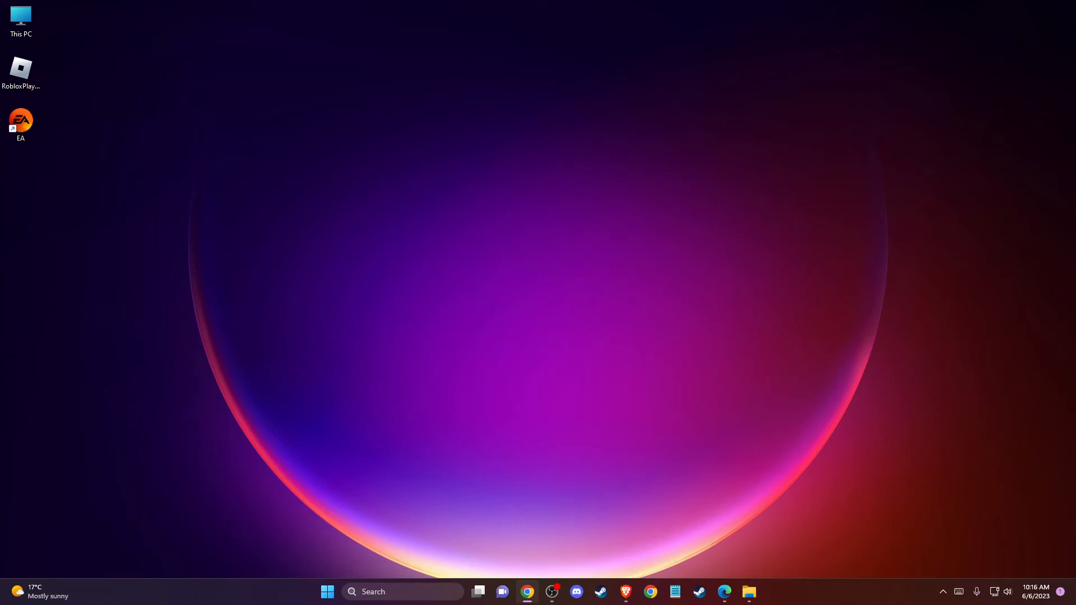
Step: Search Windows for 'installed apps' and open the Installed apps settings page
click(401, 591)
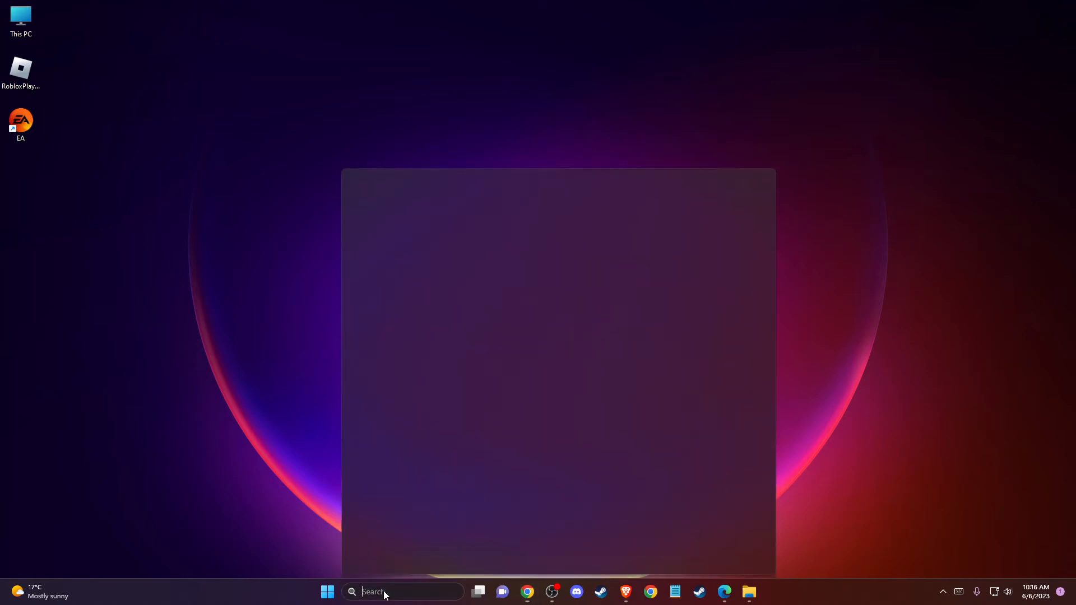
text(inmsta)
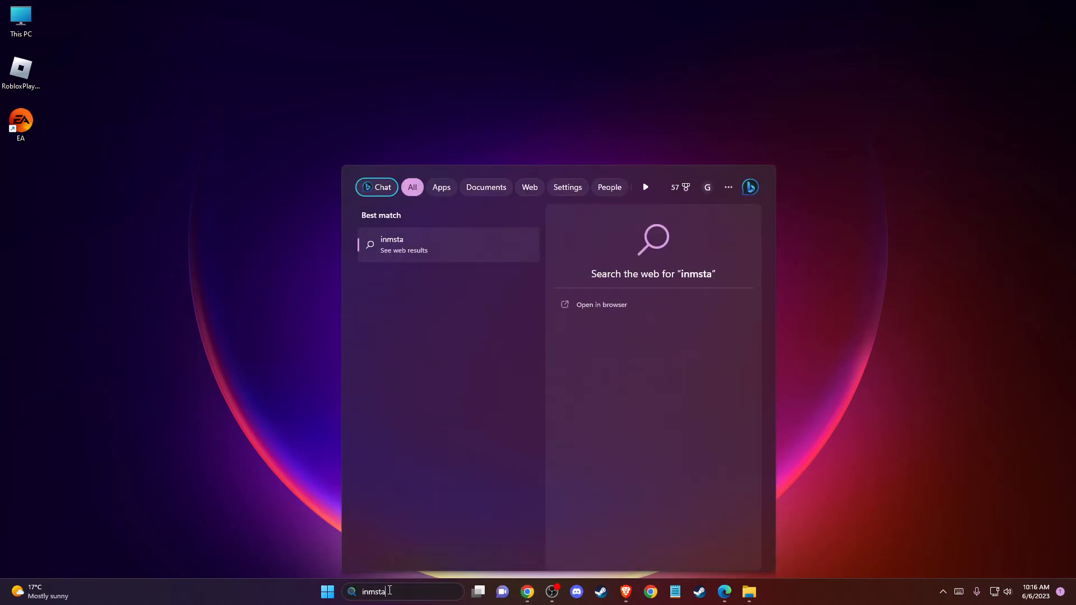
text(intalle)
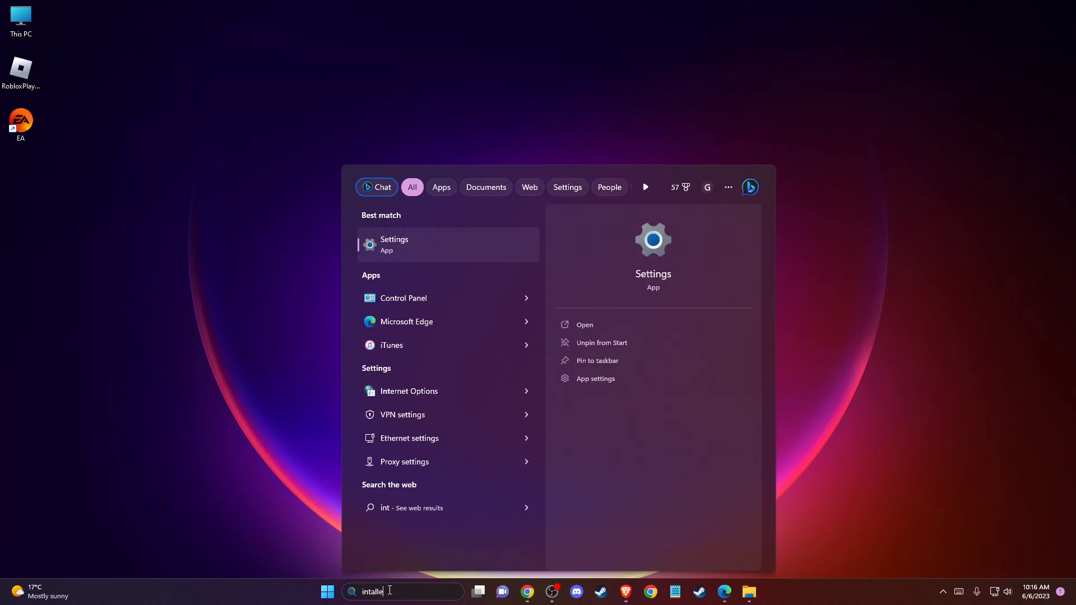
key(Backspace)
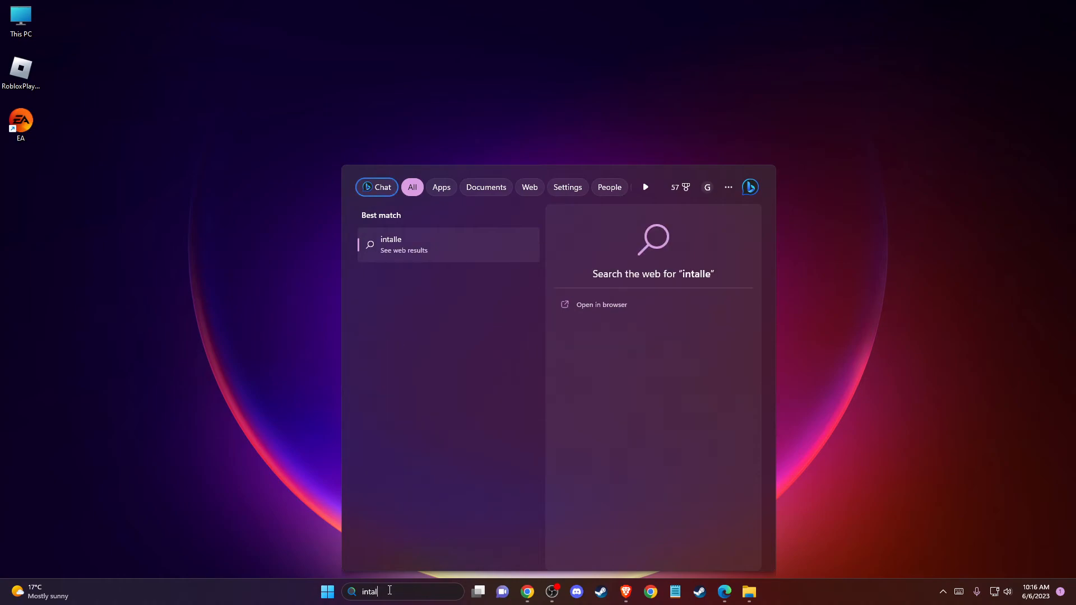
text(installed apps)
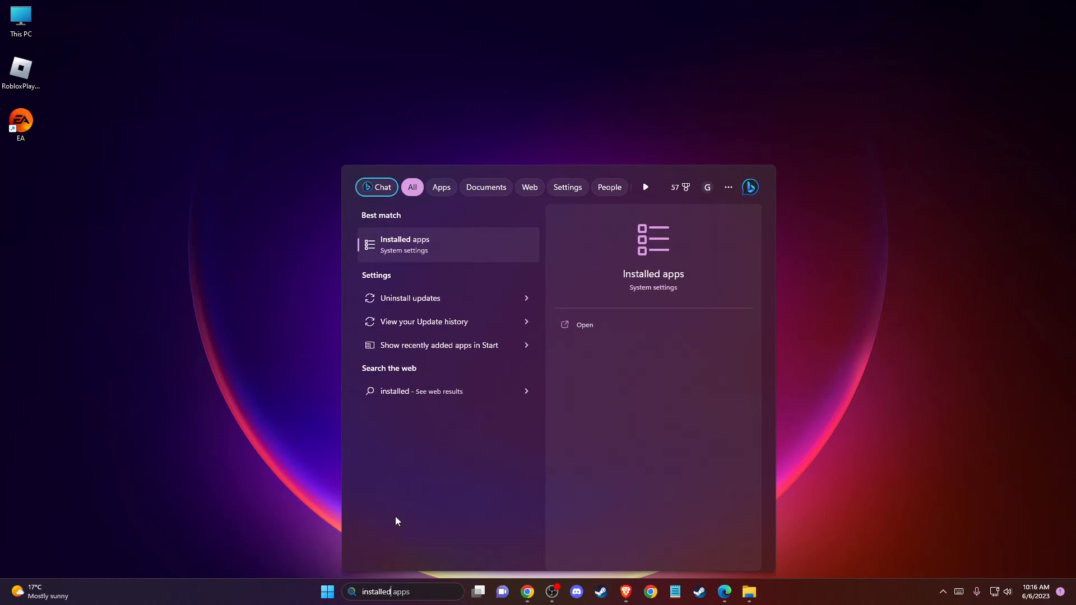
click(405, 244)
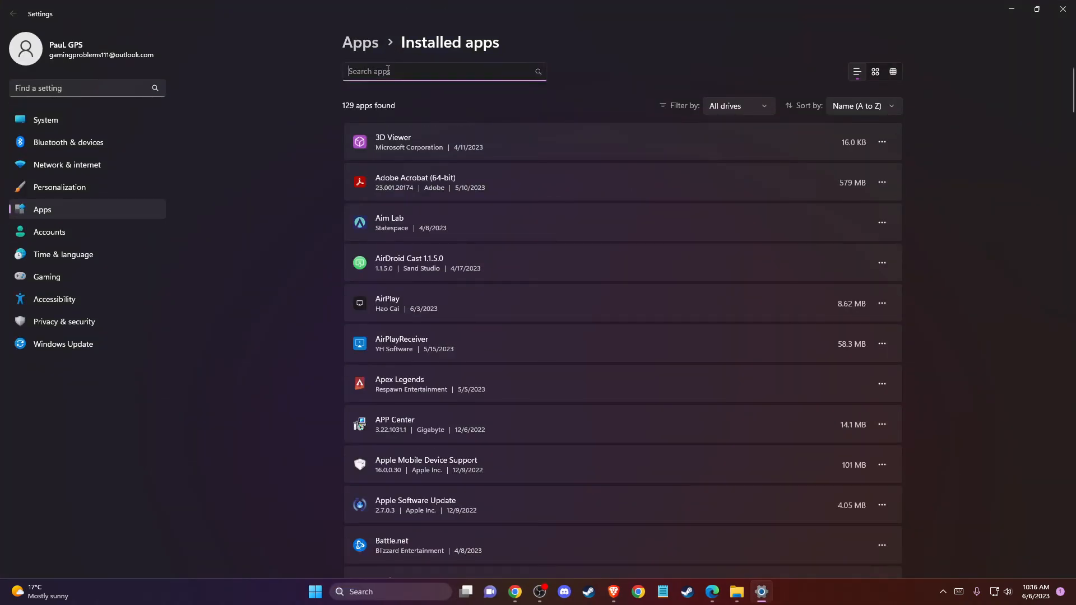
Step: Filter installed apps by 'ea' and show the EA app's Modify/Uninstall menu
text(ea)
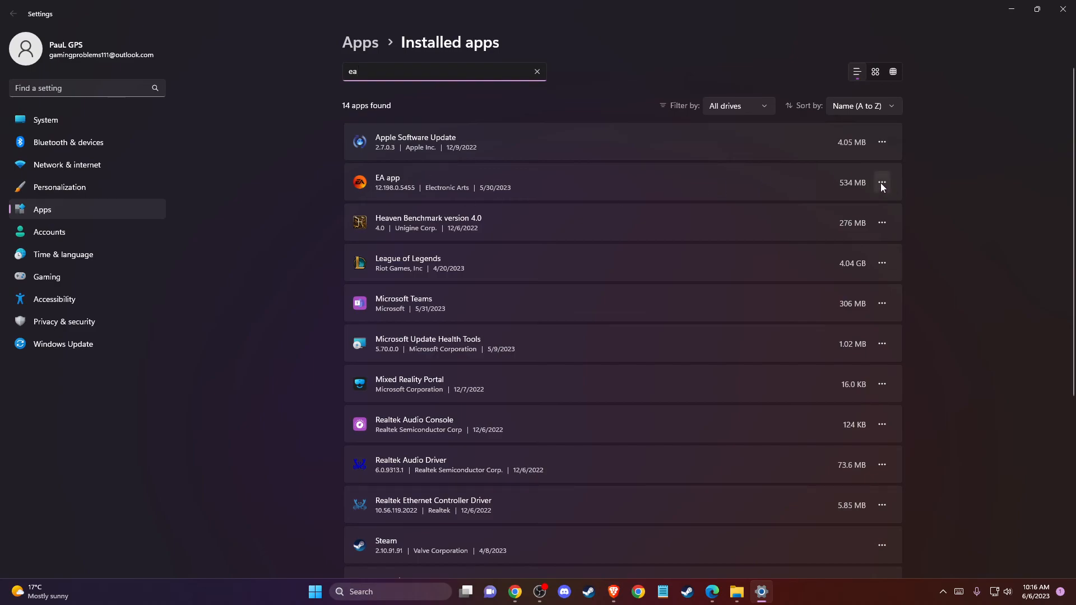
click(882, 182)
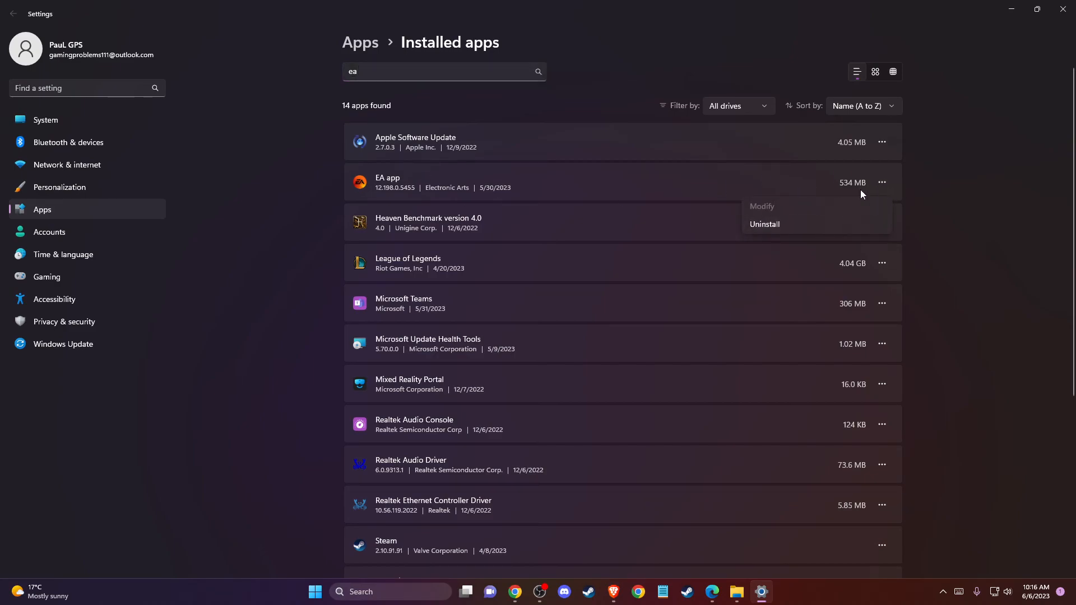
mouse_move(750, 238)
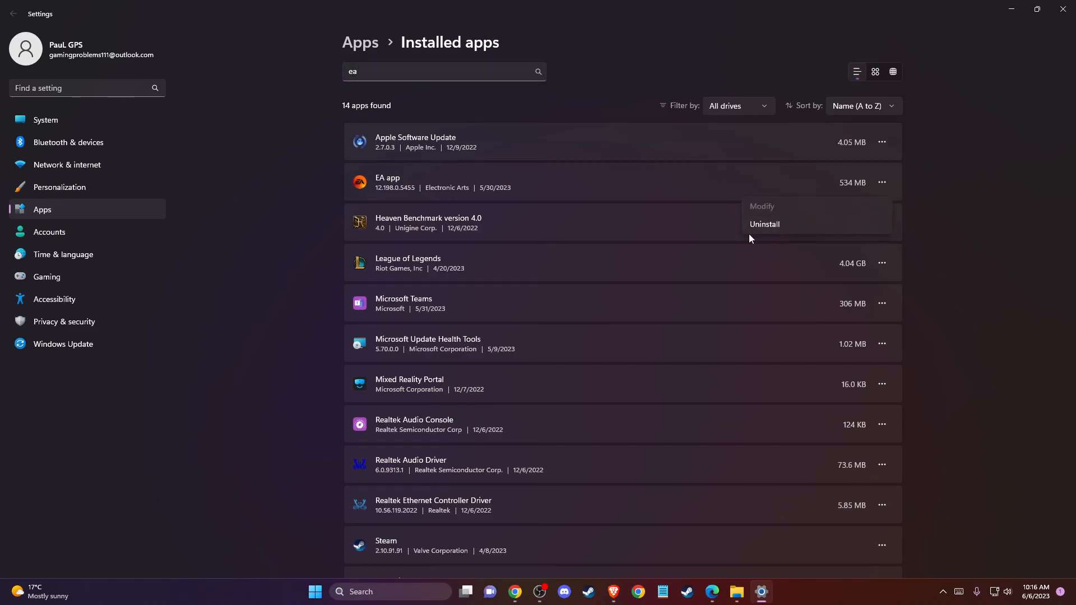
mouse_move(149, 329)
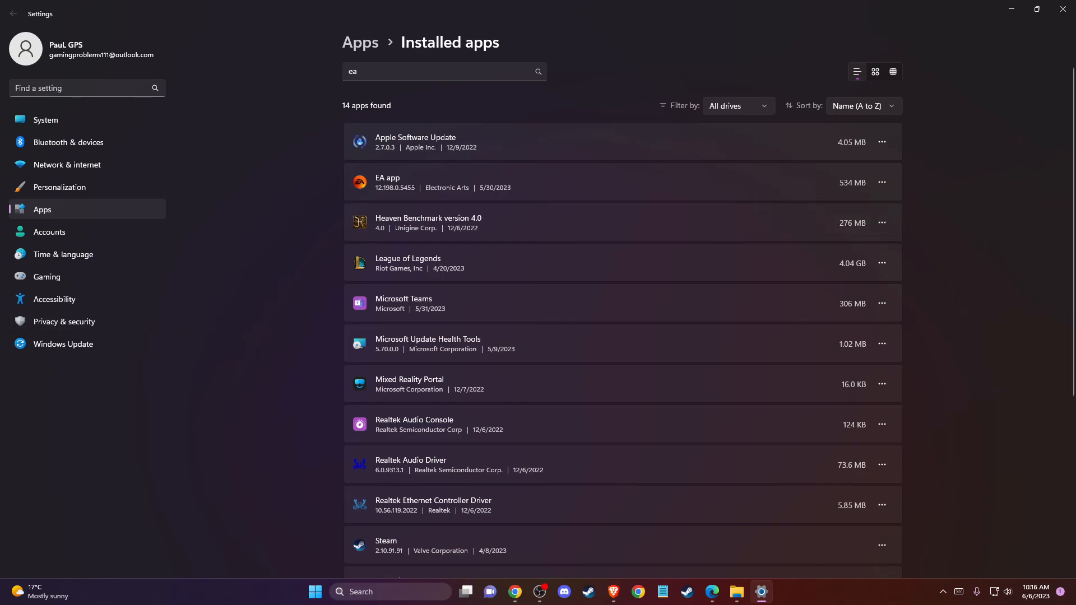
mouse_move(125, 359)
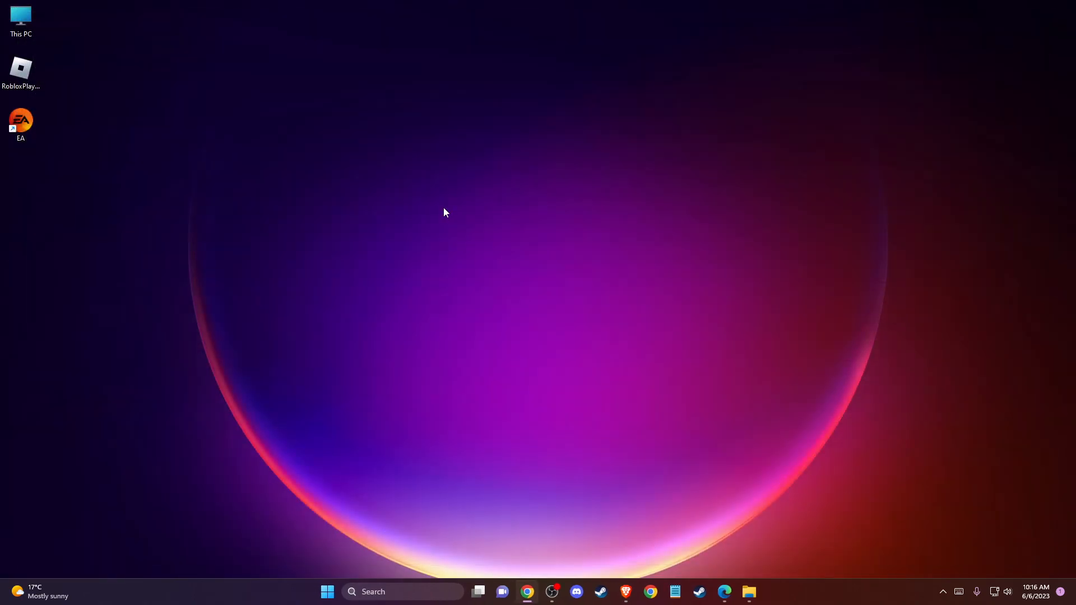
mouse_move(432, 212)
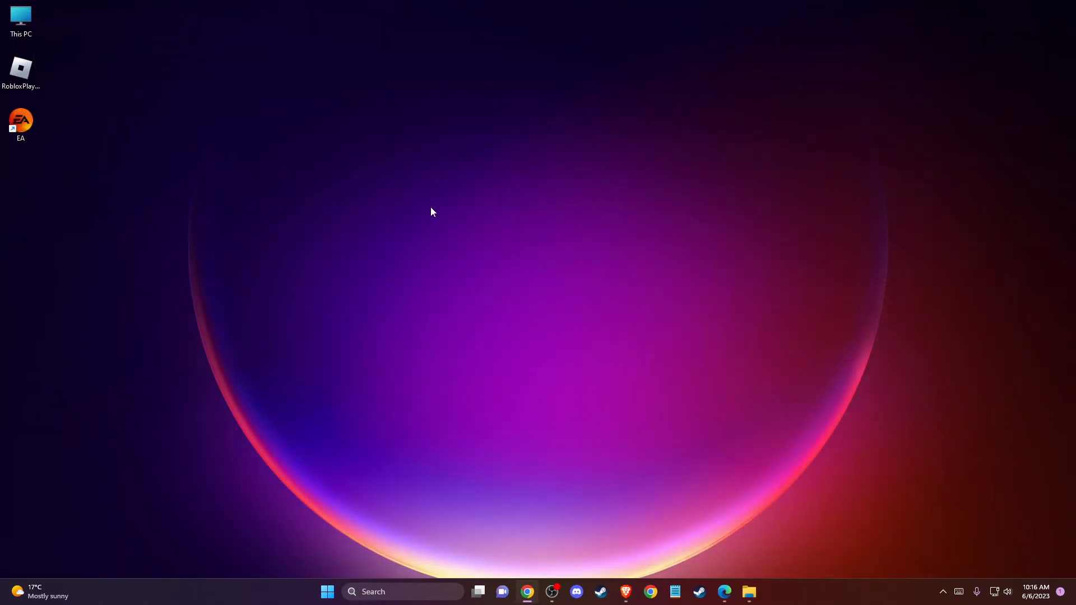